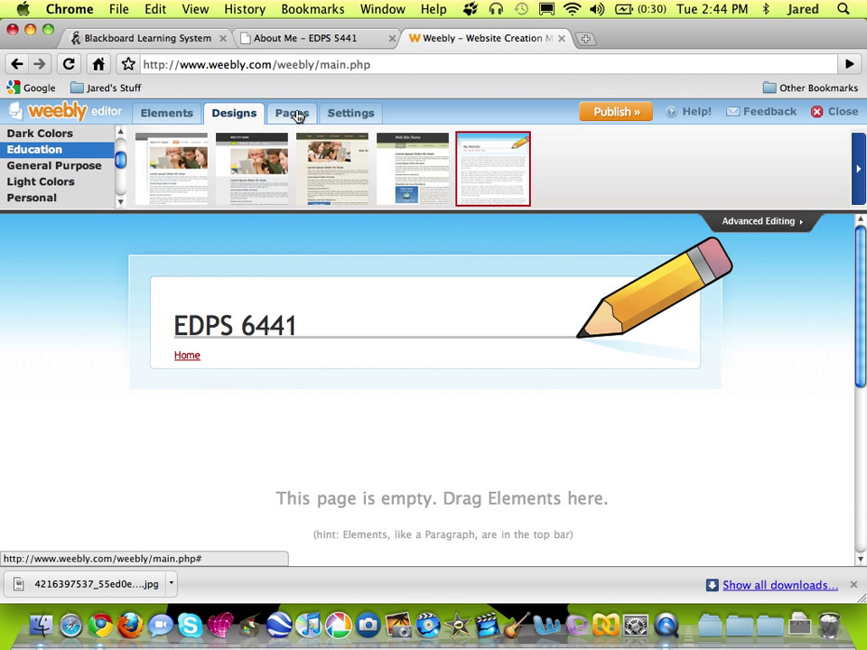
# Show the Manage Pages screen for the EDPS 6441 site, listing only Home
pyautogui.click(293, 112)
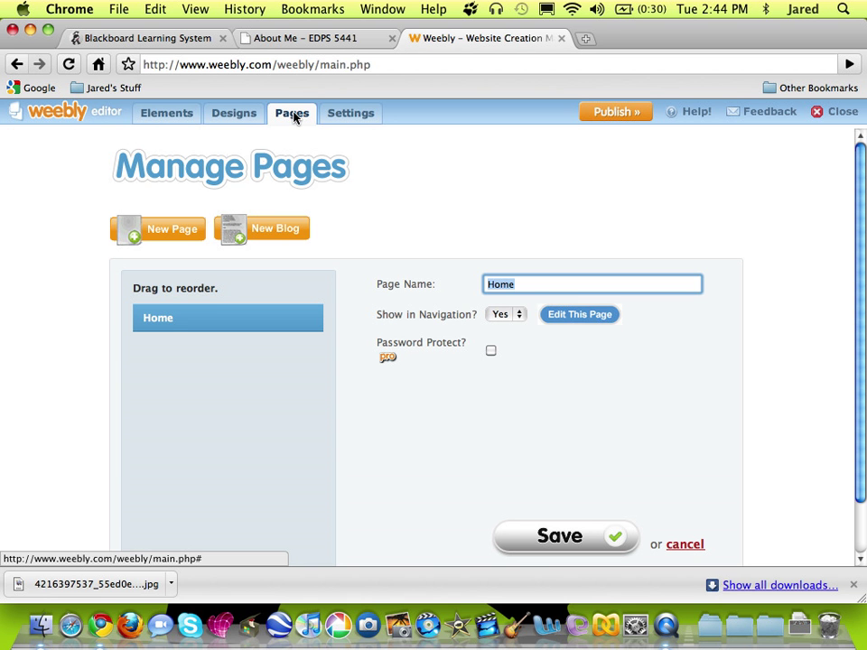
pyautogui.moveTo(257, 264)
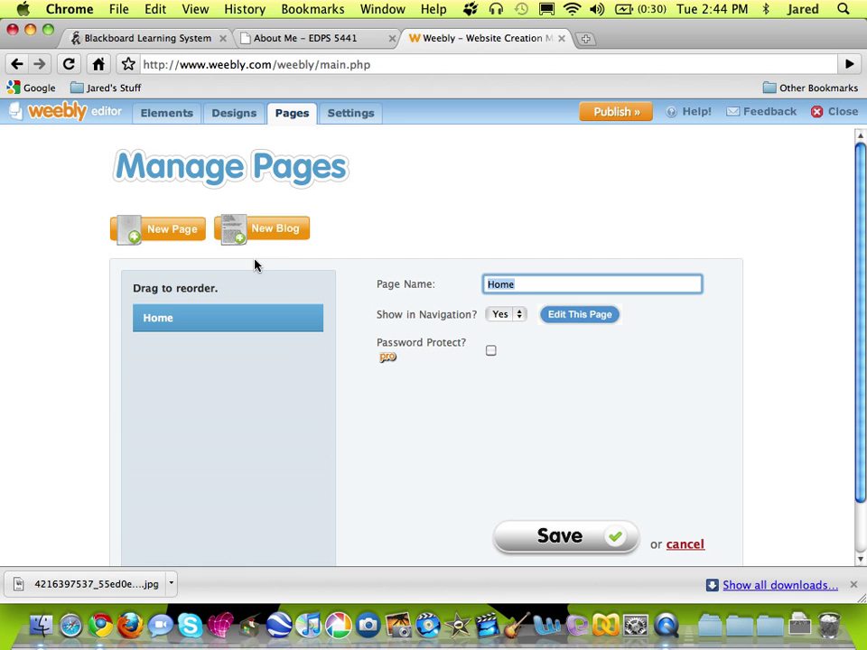
pyautogui.moveTo(216, 275)
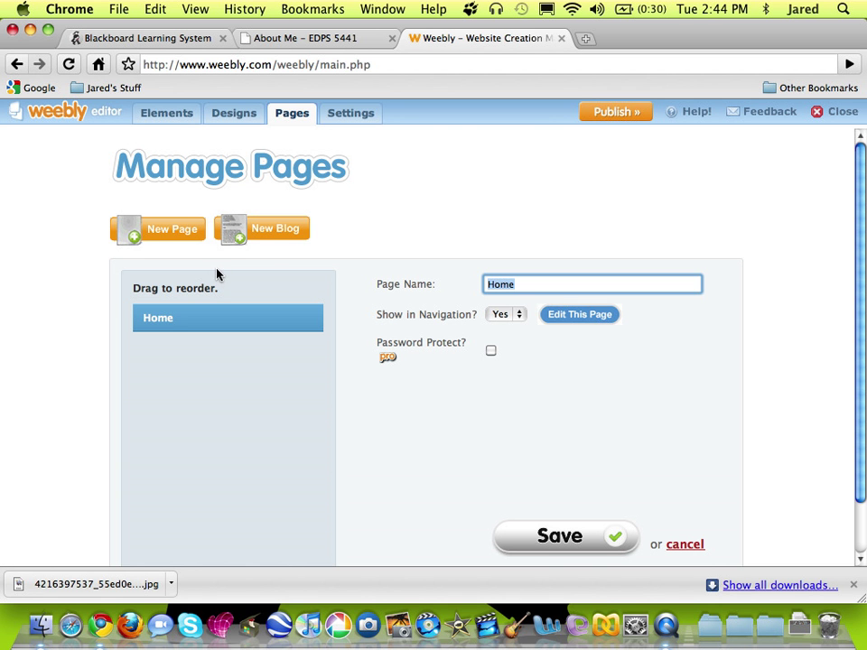
pyautogui.moveTo(257, 246)
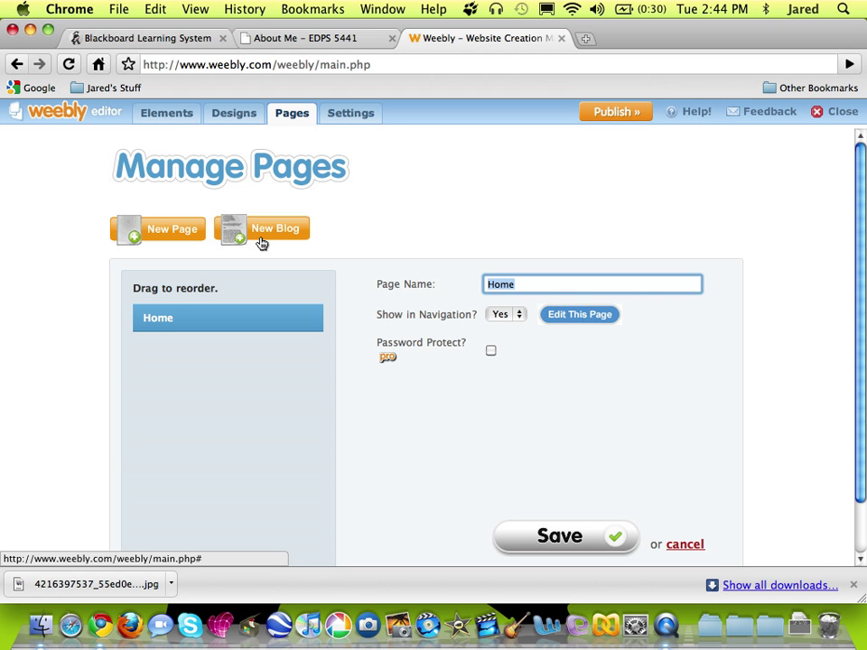
pyautogui.moveTo(233, 228)
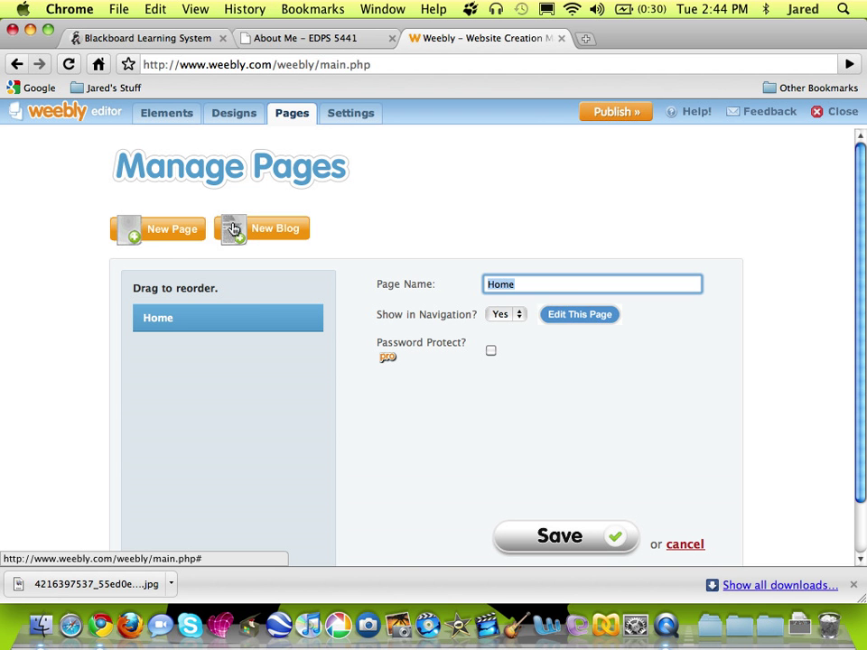
pyautogui.moveTo(172, 238)
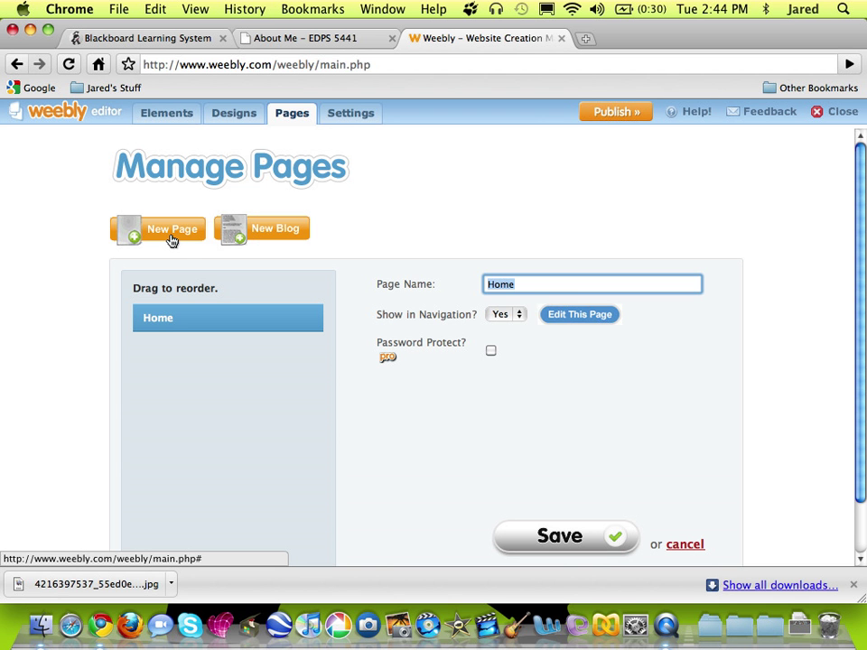
pyautogui.moveTo(289, 234)
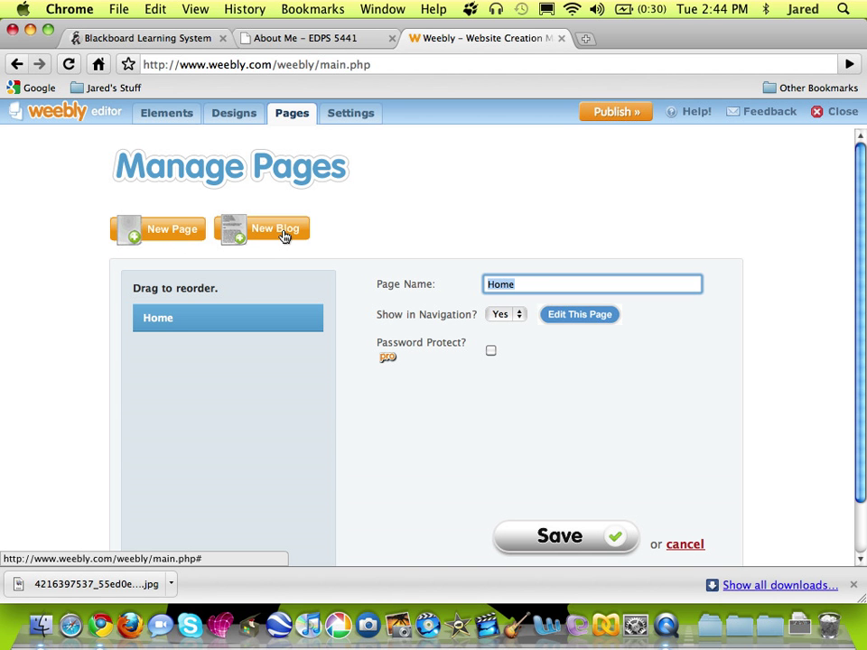
# Add a new blog named 'Reflective Journal' and save it to the navigation
pyautogui.click(275, 227)
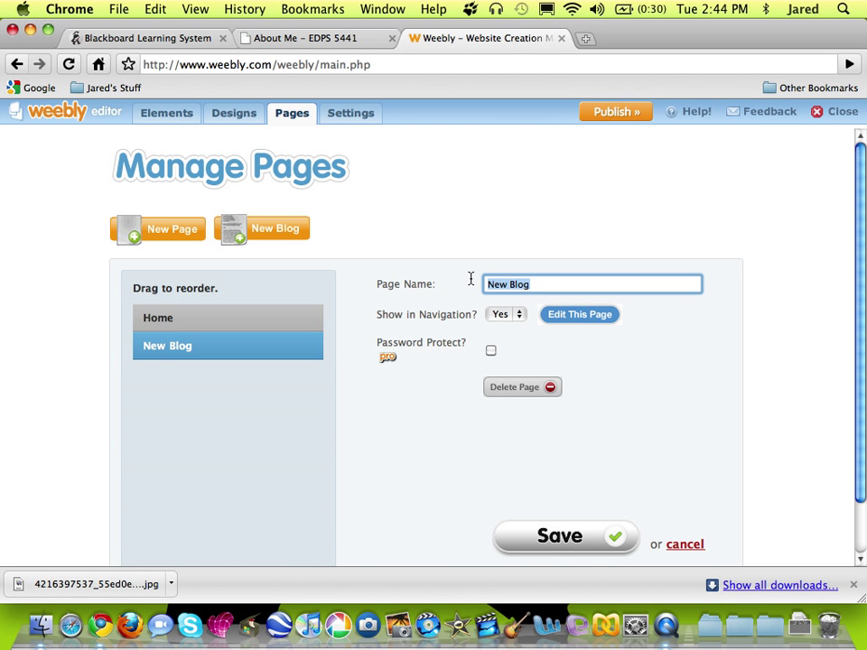
pyautogui.write('Reflective J')
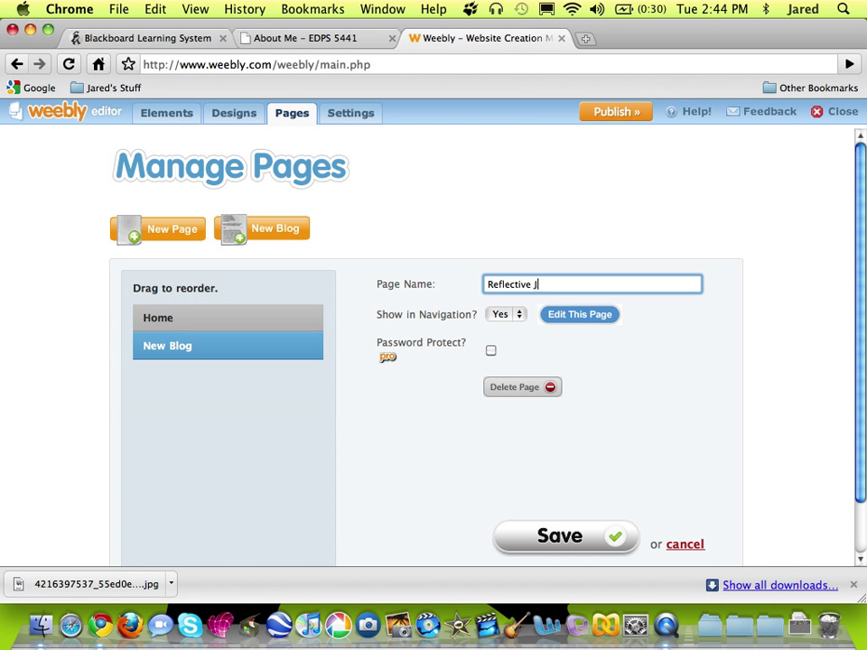
pyautogui.write('ournal')
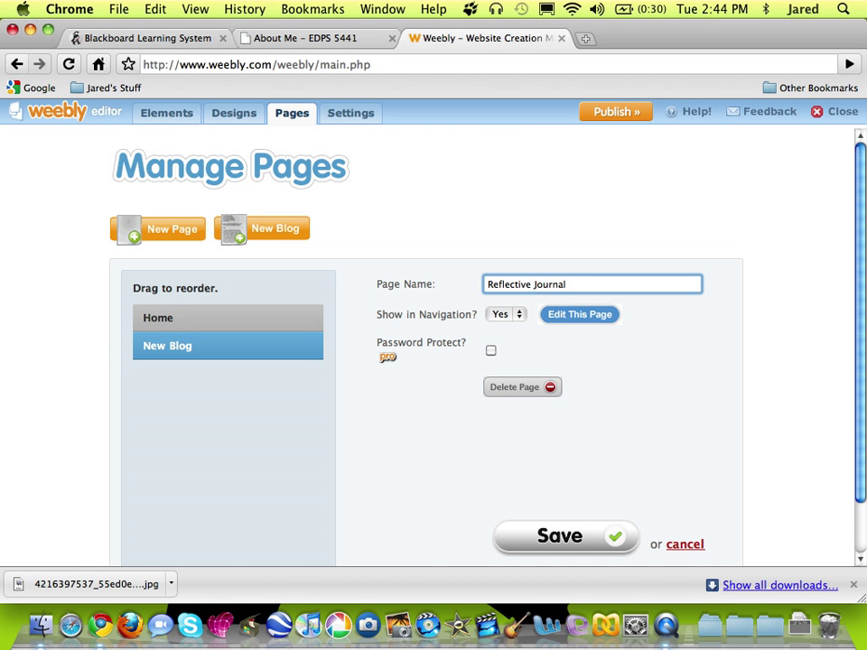
pyautogui.moveTo(470, 285)
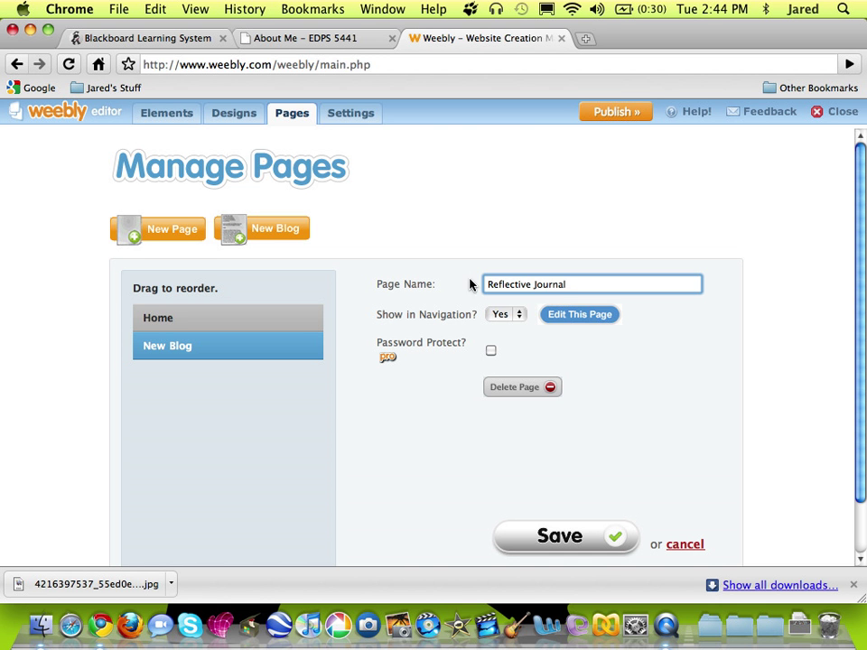
pyautogui.moveTo(456, 322)
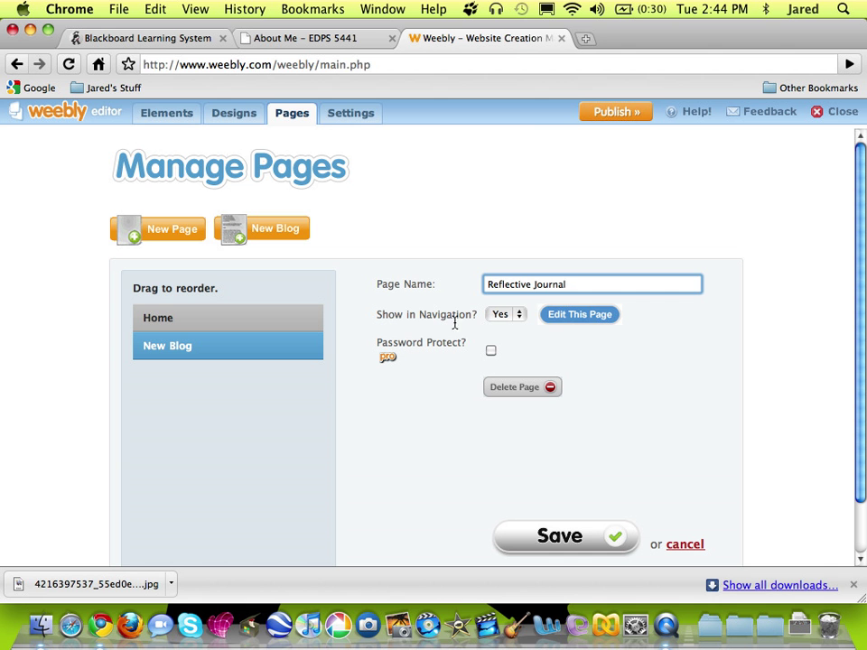
pyautogui.moveTo(499, 327)
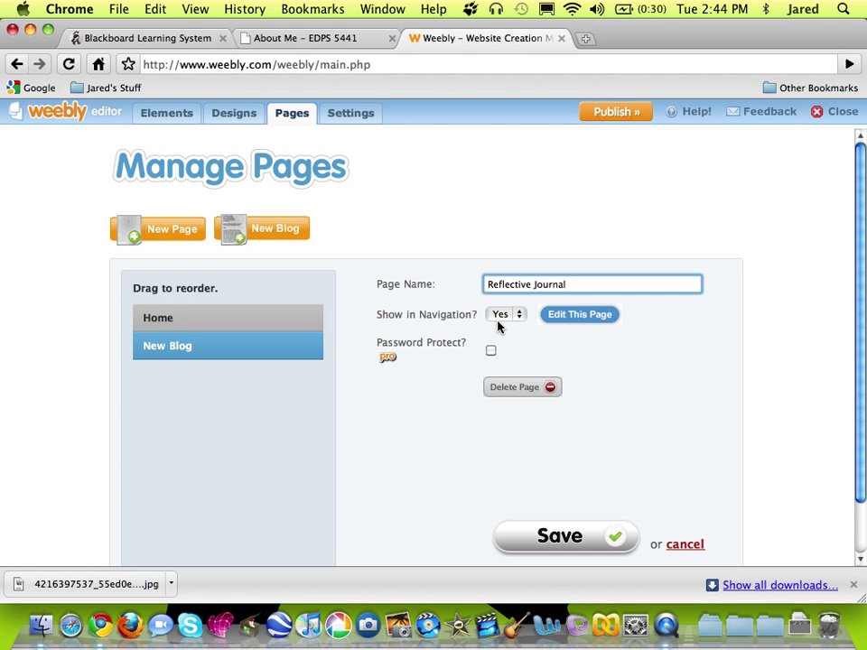
pyautogui.moveTo(535, 539)
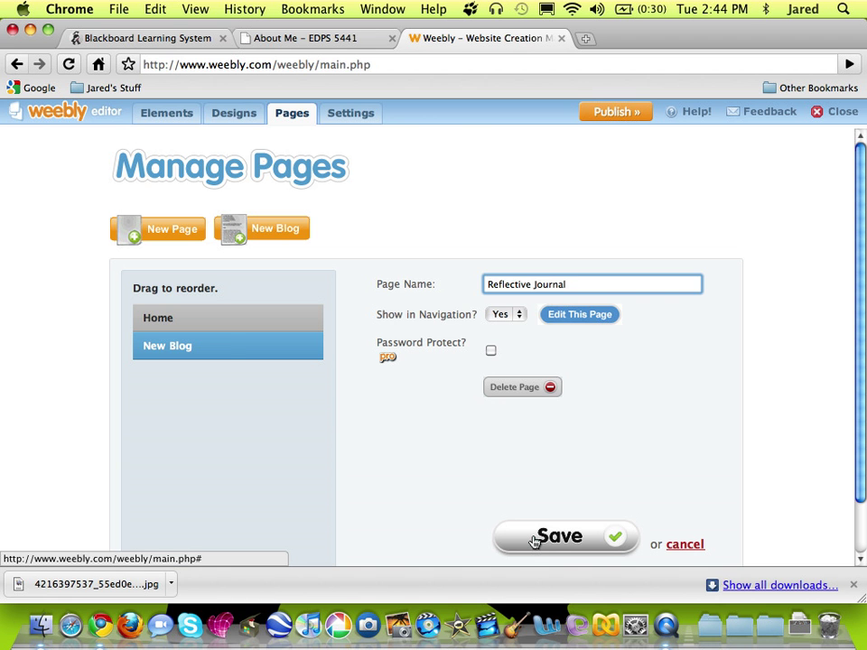
pyautogui.click(559, 534)
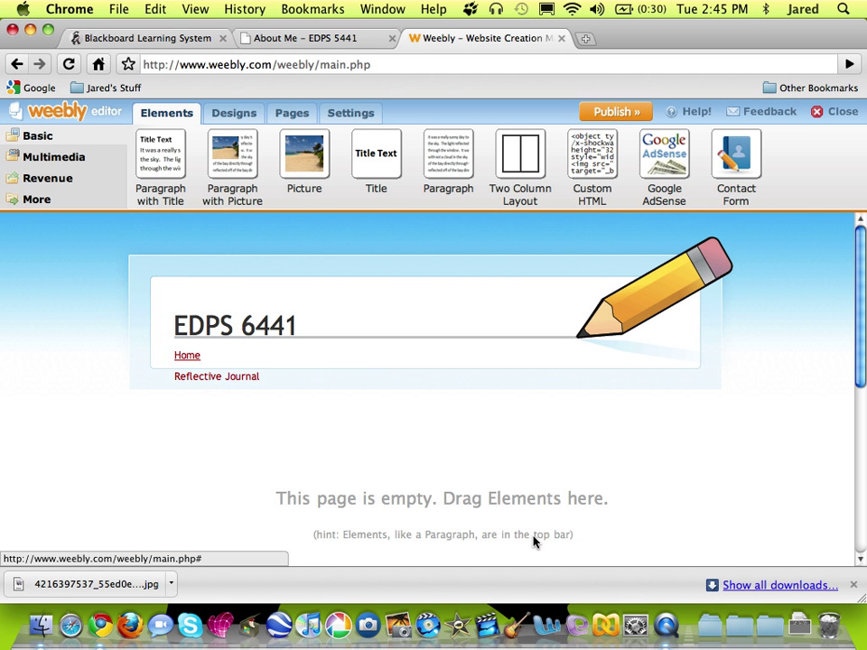
pyautogui.moveTo(167, 356)
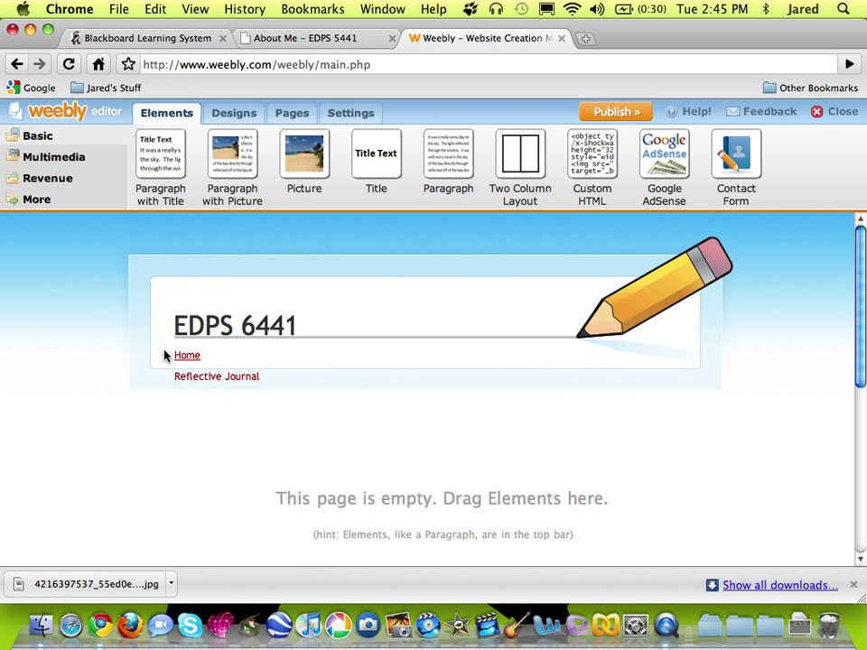
pyautogui.moveTo(186, 354)
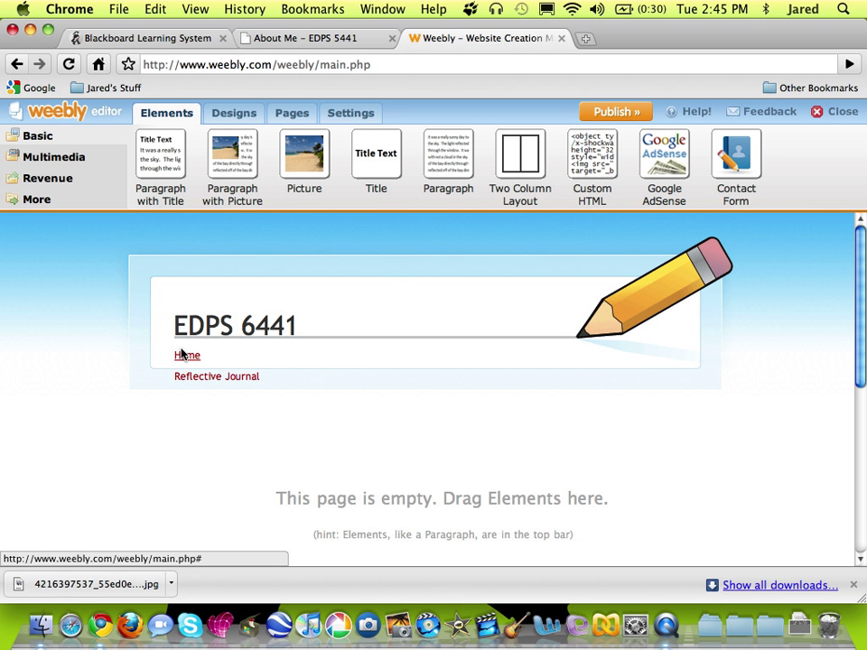
pyautogui.moveTo(261, 215)
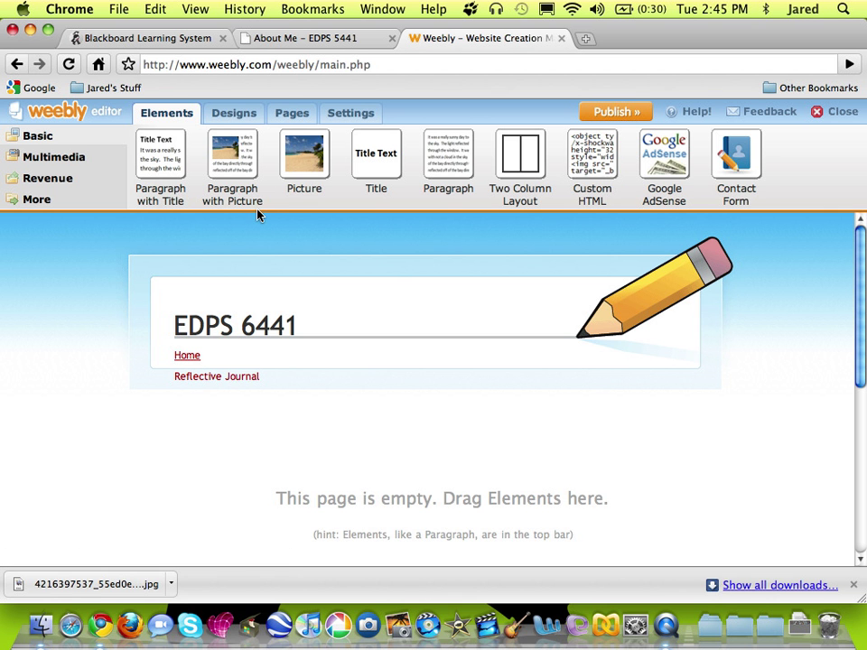
# Add a new page named 'Projects' after Reflective Journal
pyautogui.click(291, 112)
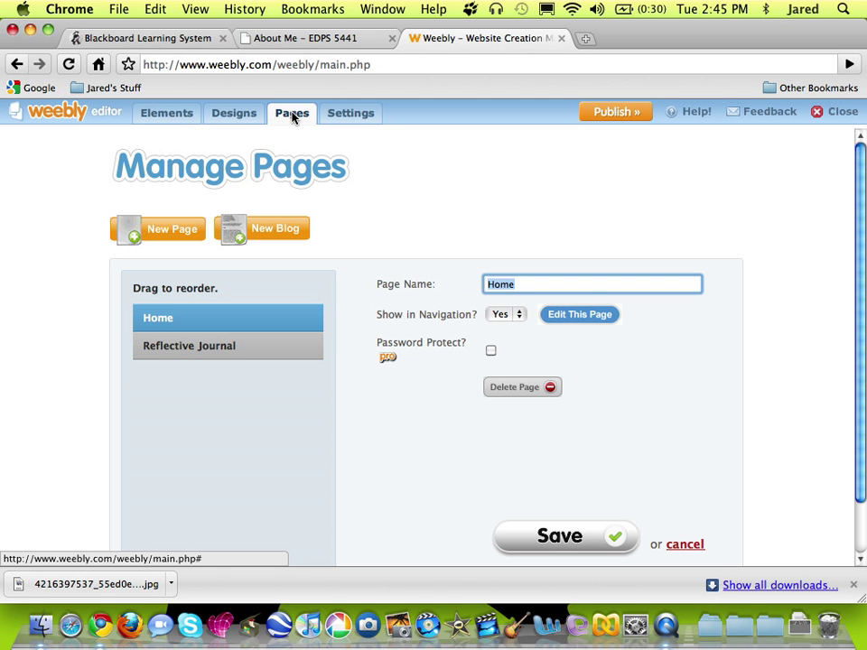
pyautogui.moveTo(160, 232)
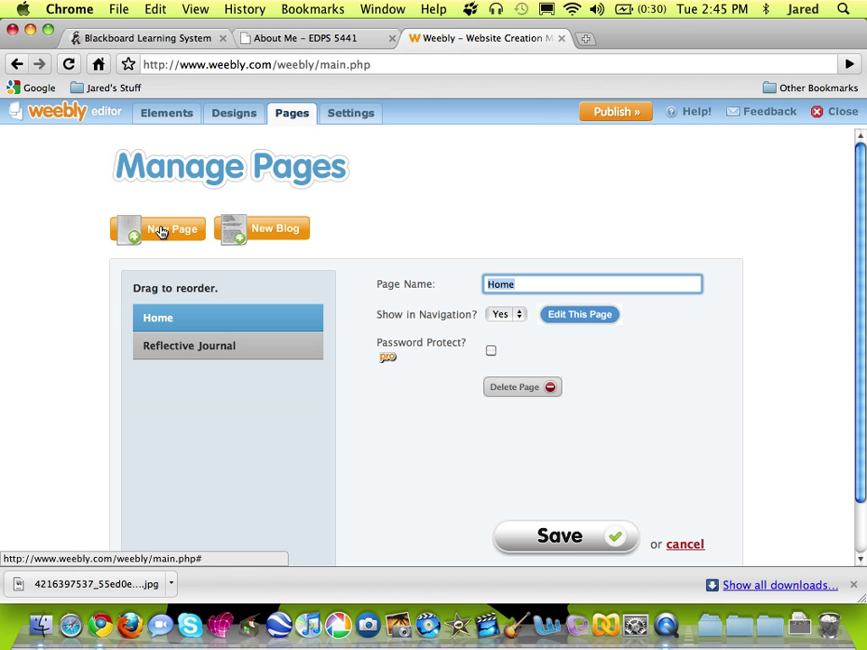
pyautogui.click(159, 227)
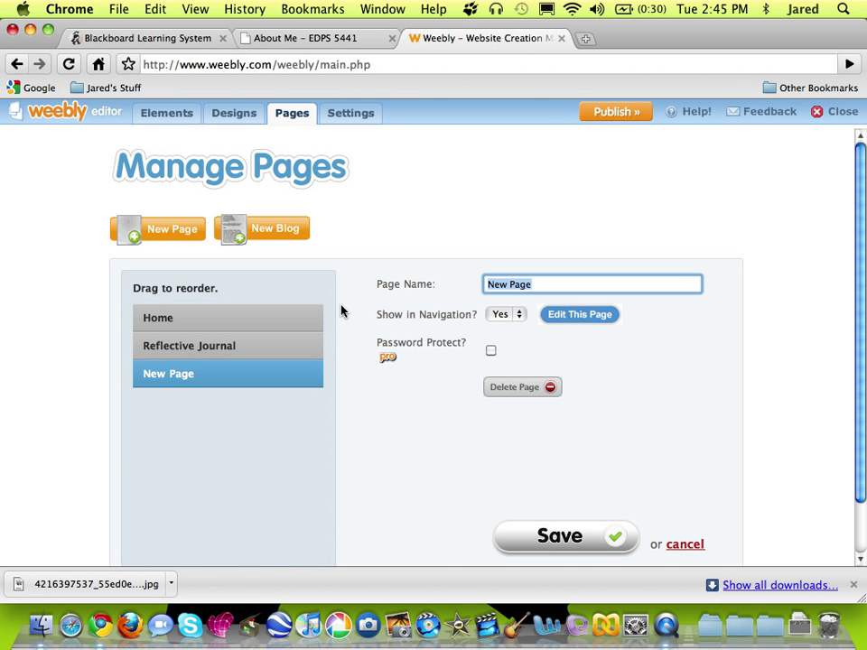
pyautogui.write('Project')
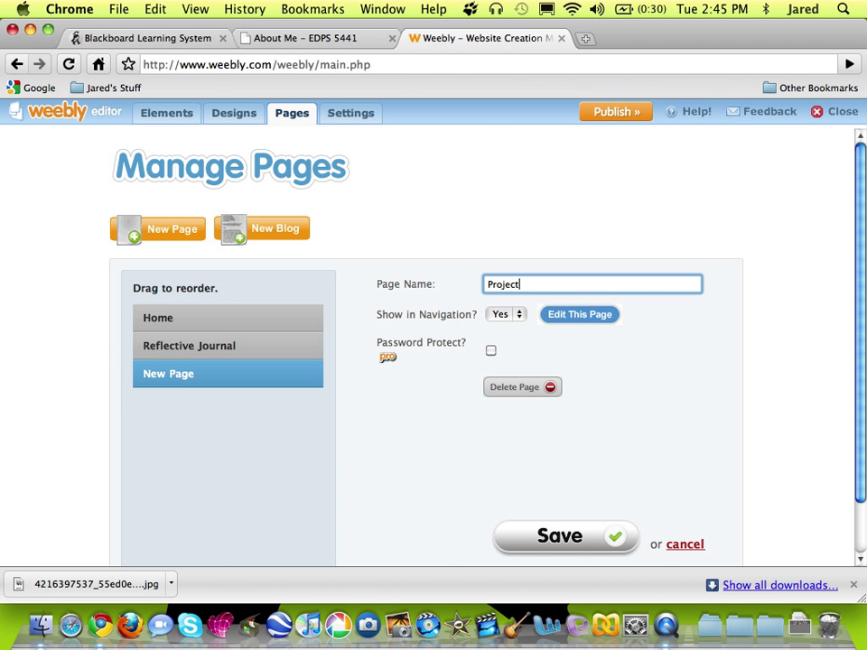
pyautogui.write('s')
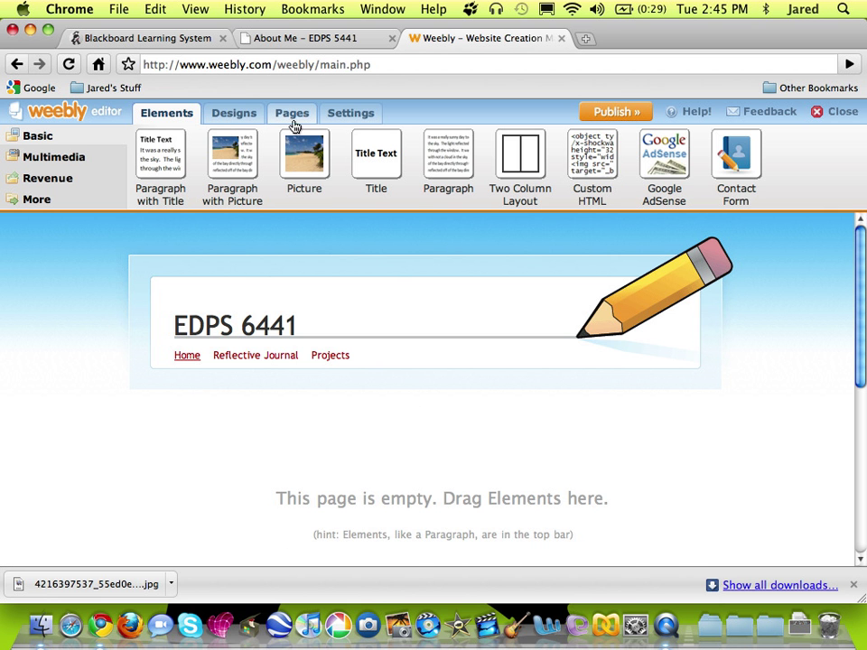
# Add a new page named 'About Me' after Projects and save it
pyautogui.click(293, 112)
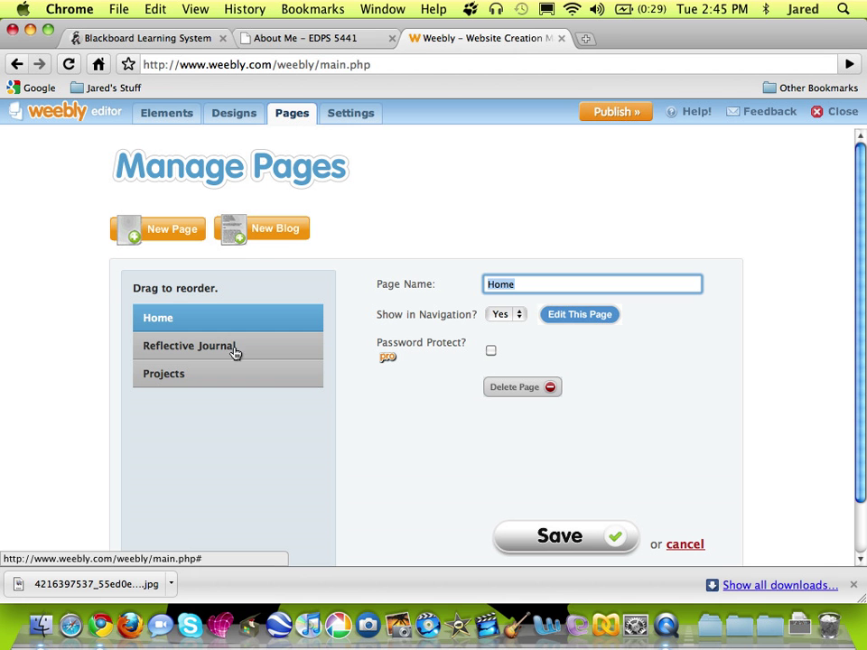
pyautogui.click(159, 228)
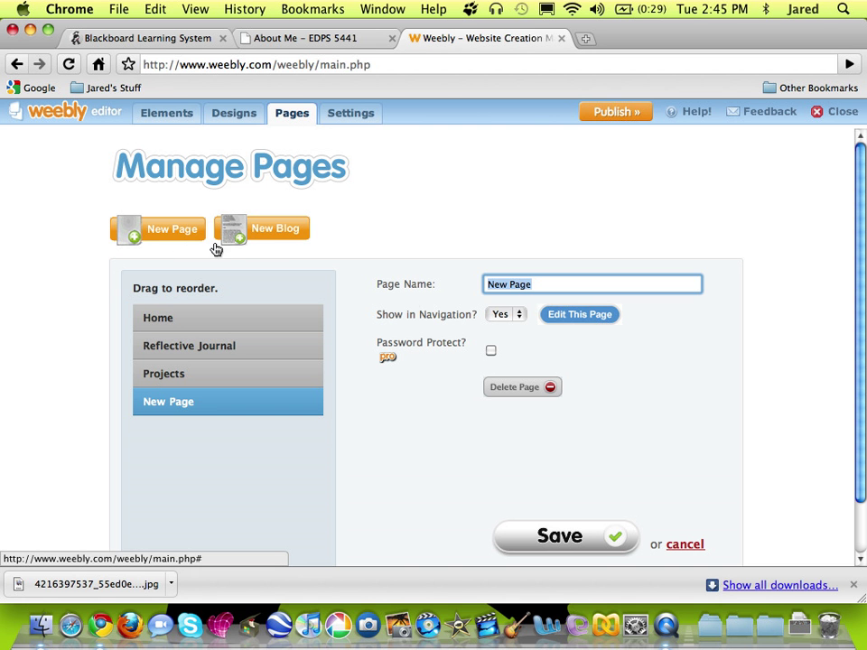
pyautogui.write('About Me')
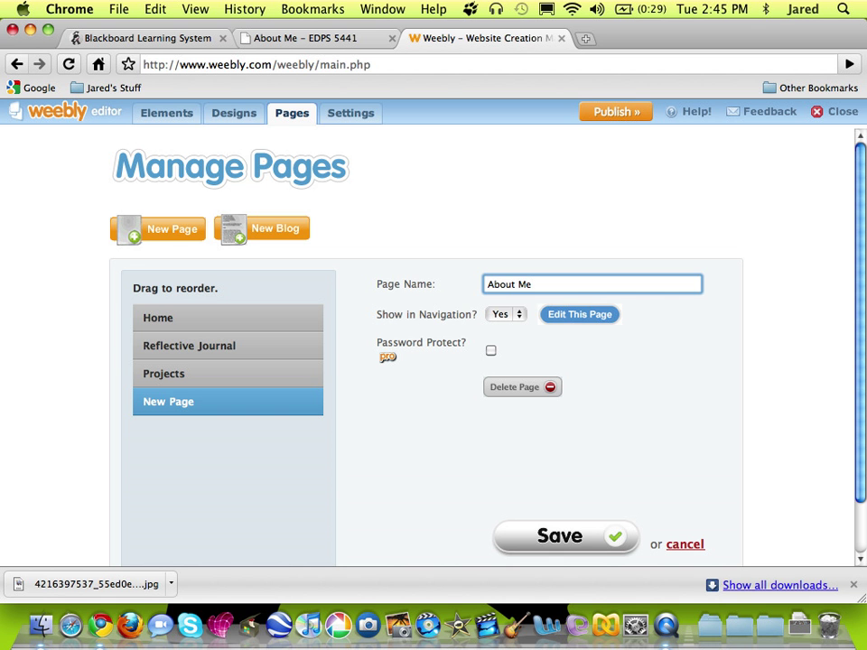
pyautogui.click(564, 535)
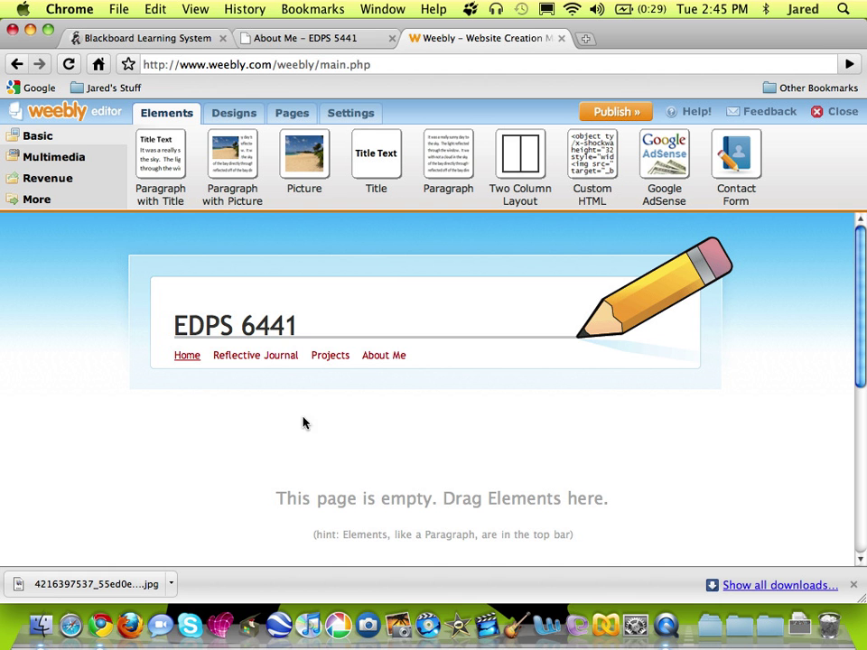
pyautogui.moveTo(255, 354)
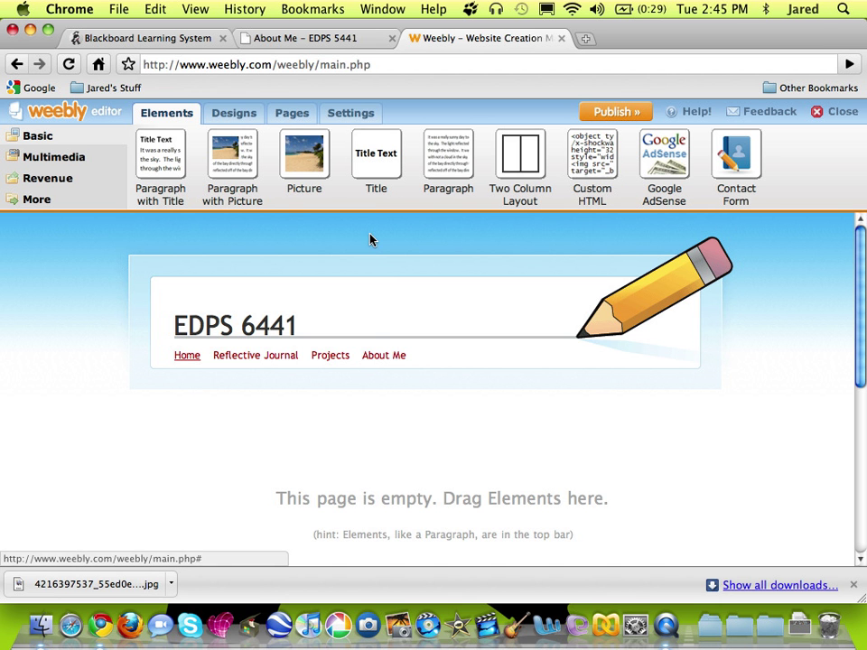
# Delete the Home page, leaving Reflective Journal, Projects and About Me
pyautogui.click(291, 112)
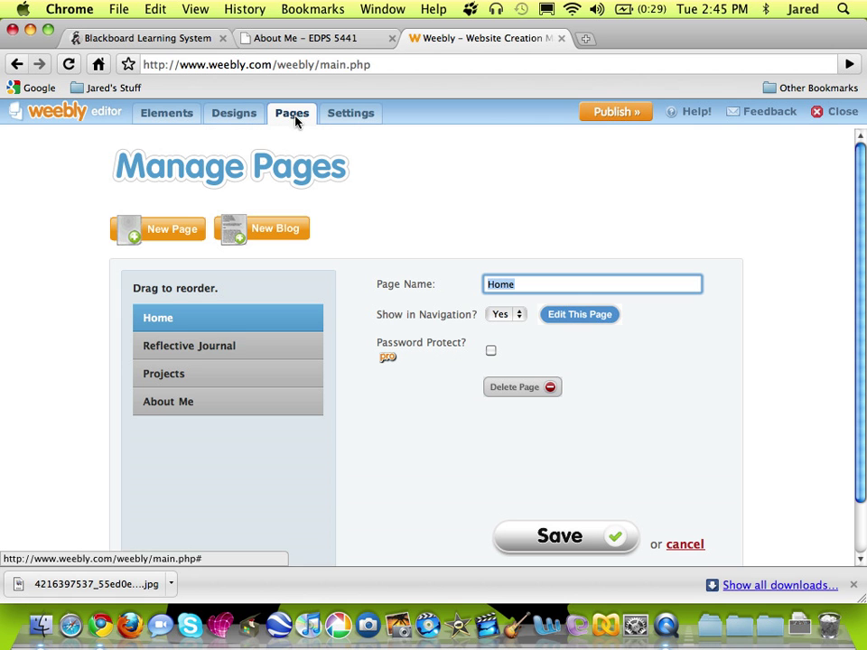
pyautogui.moveTo(202, 325)
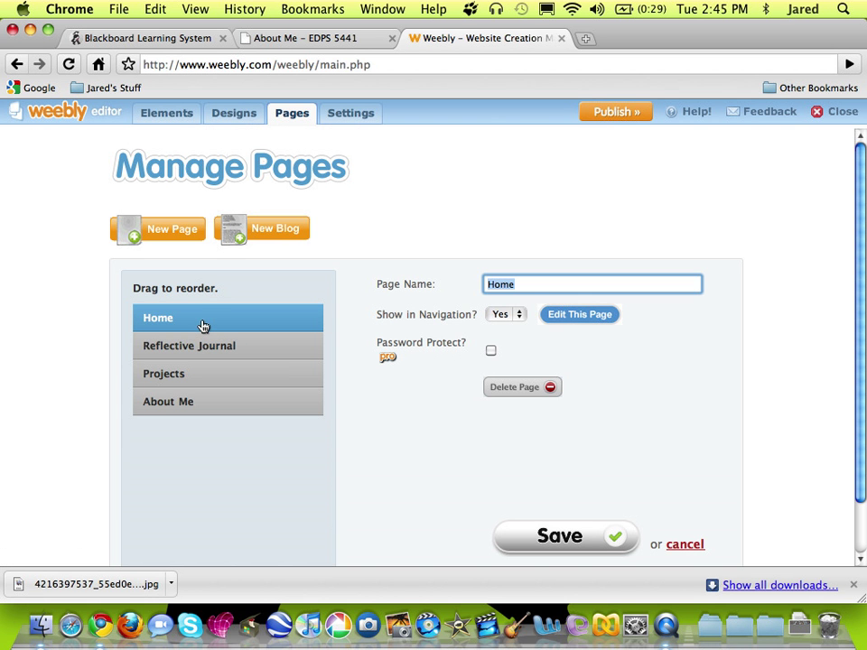
pyautogui.moveTo(203, 318)
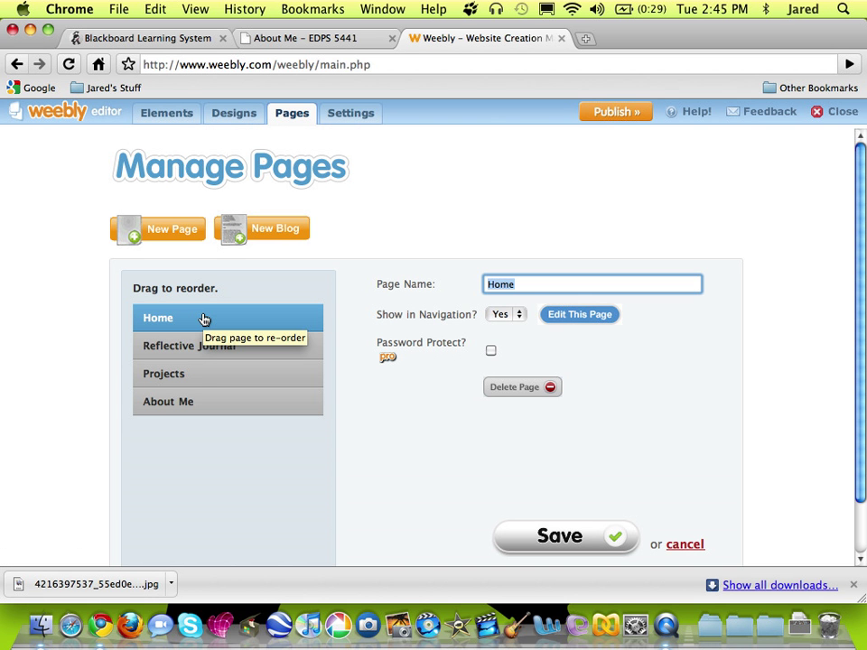
pyautogui.moveTo(190, 321)
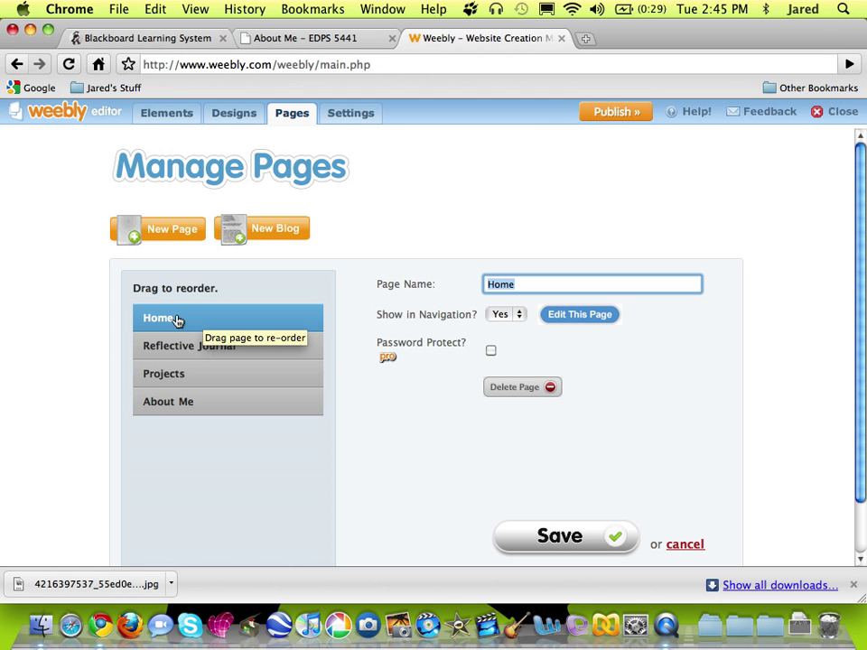
pyautogui.moveTo(497, 289)
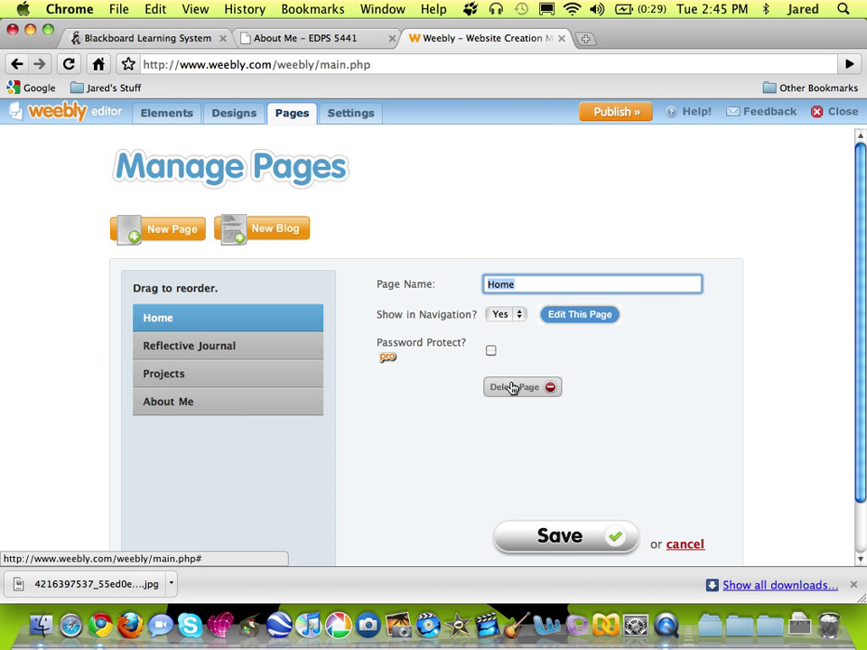
pyautogui.click(522, 386)
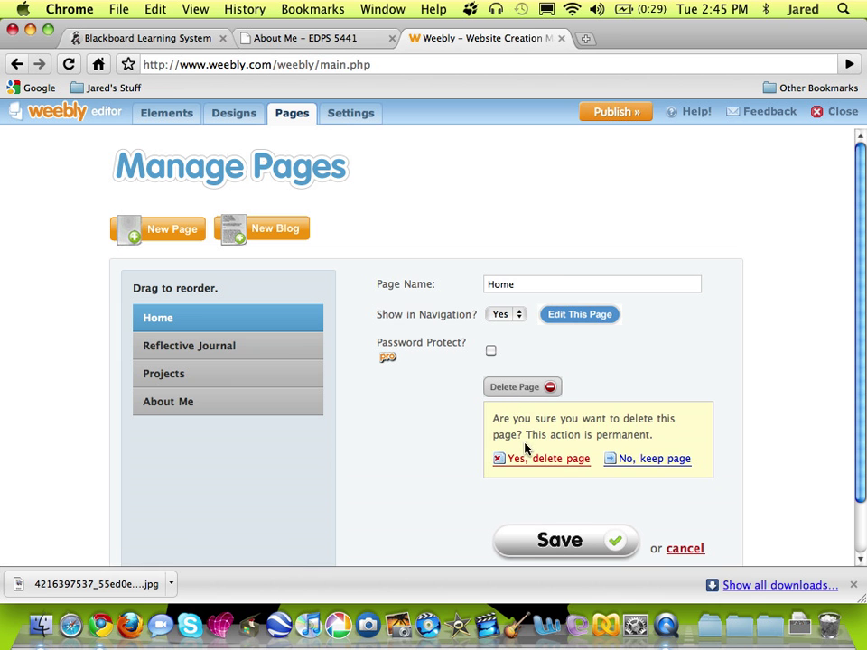
pyautogui.click(549, 459)
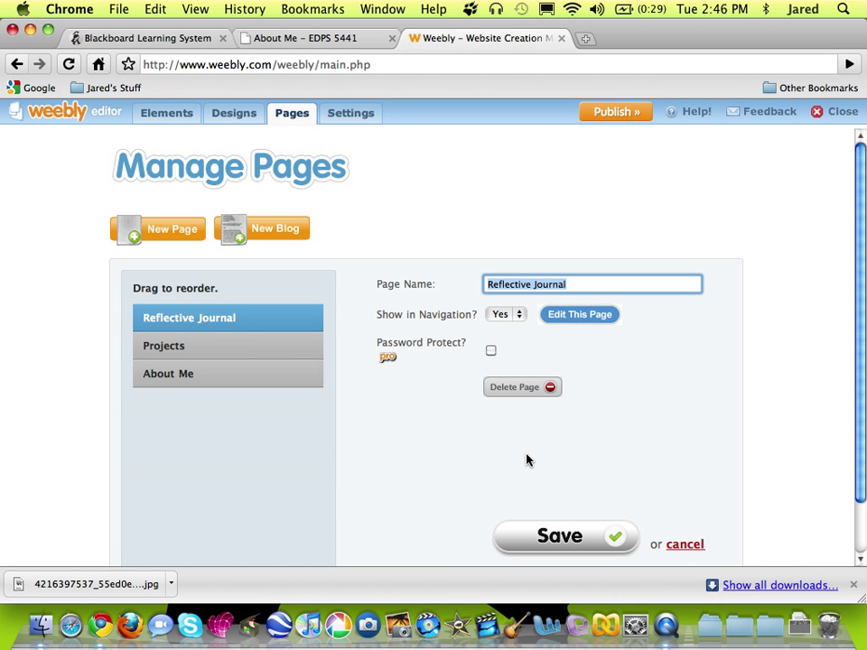
pyautogui.moveTo(260, 379)
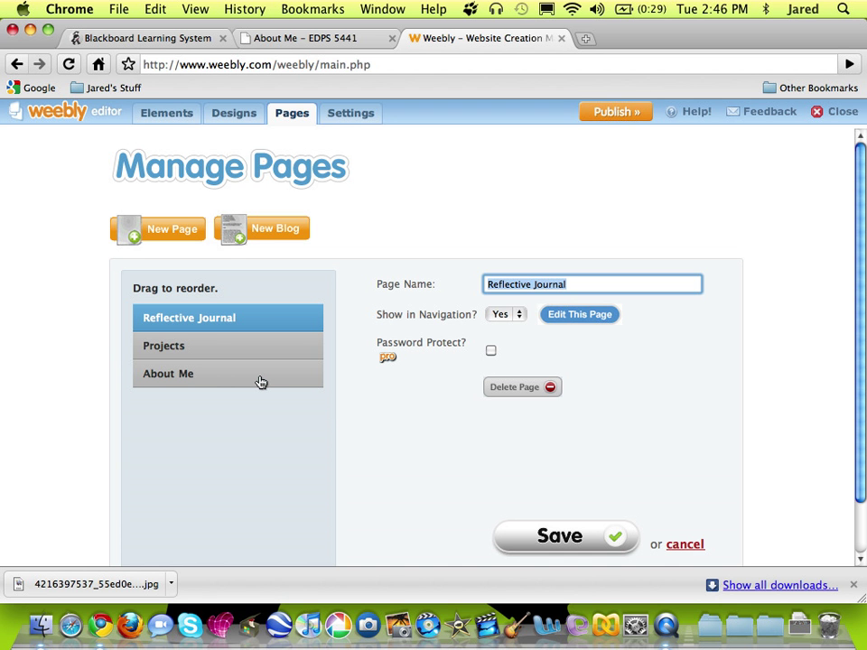
pyautogui.moveTo(260, 380)
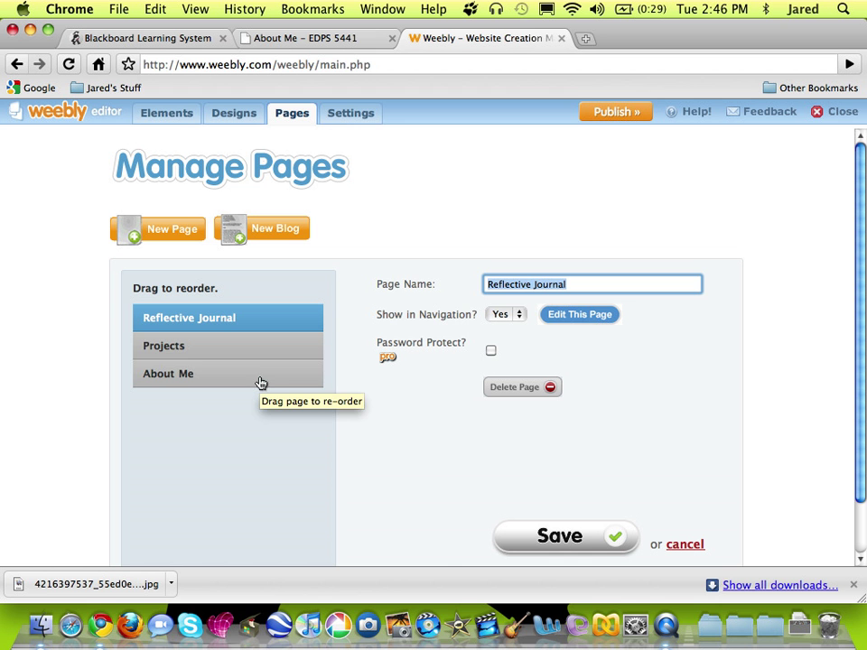
# Try moving About Me up, return it to the end, and save the page order
pyautogui.moveTo(168, 372); pyautogui.dragTo(168, 335)
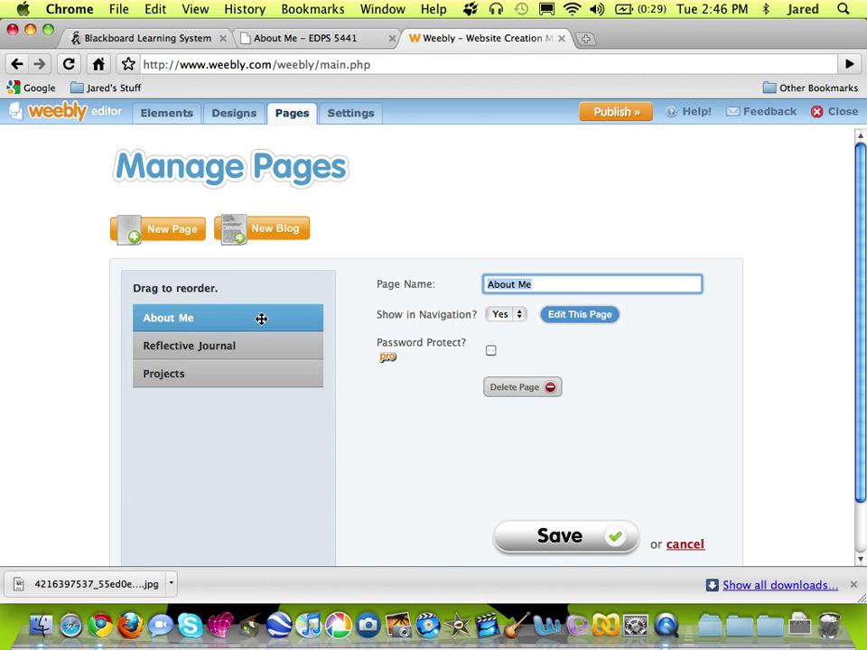
pyautogui.moveTo(249, 352)
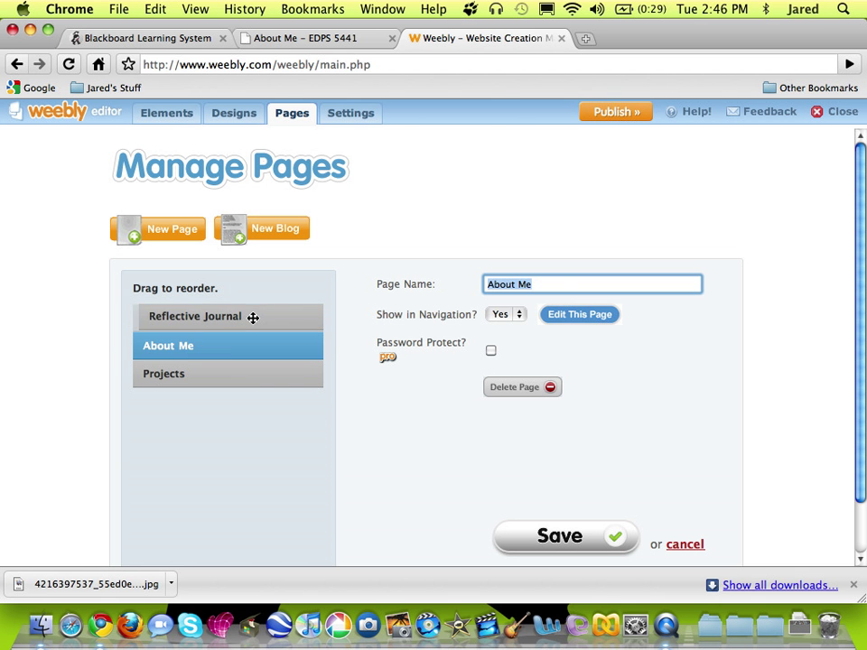
pyautogui.click(196, 318)
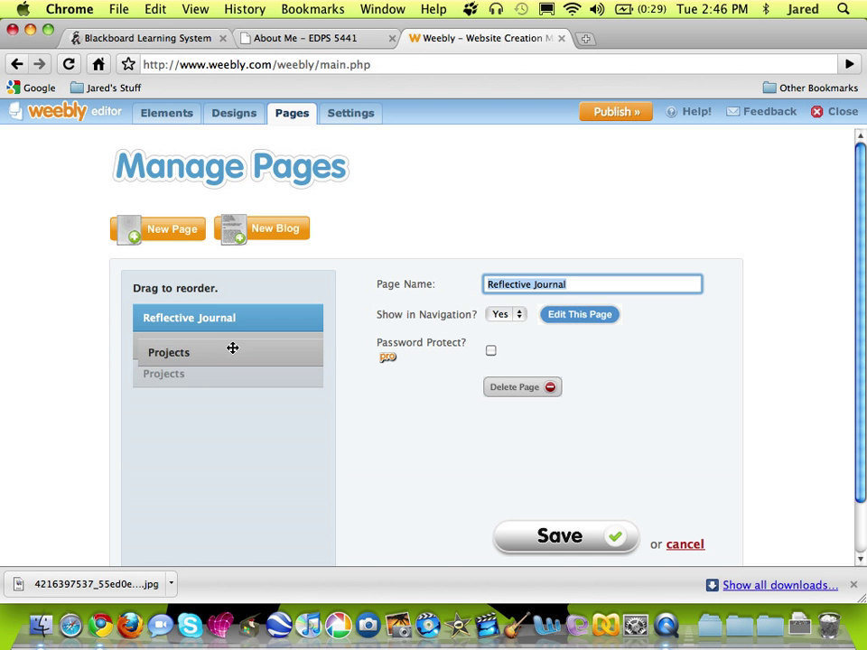
pyautogui.click(168, 350)
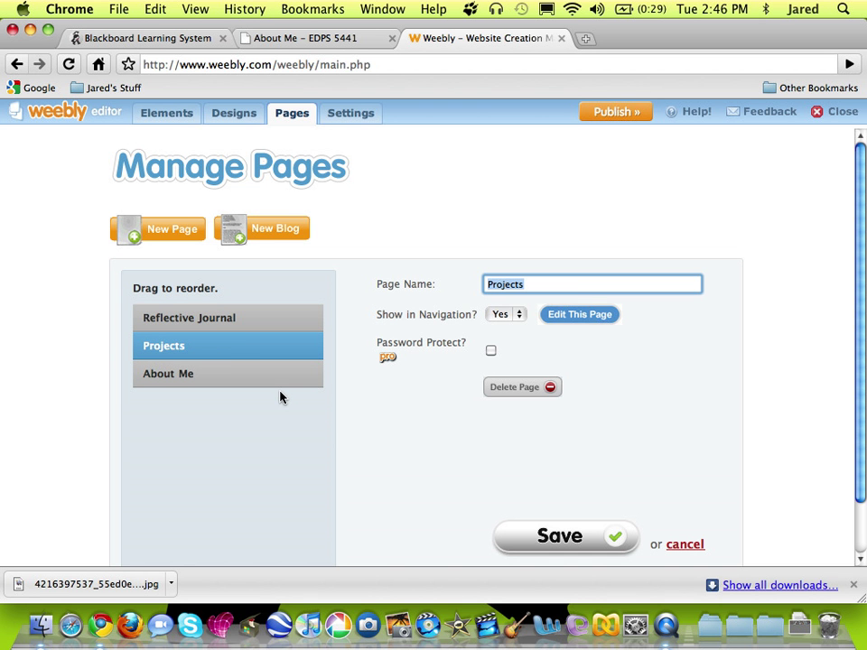
pyautogui.moveTo(448, 502)
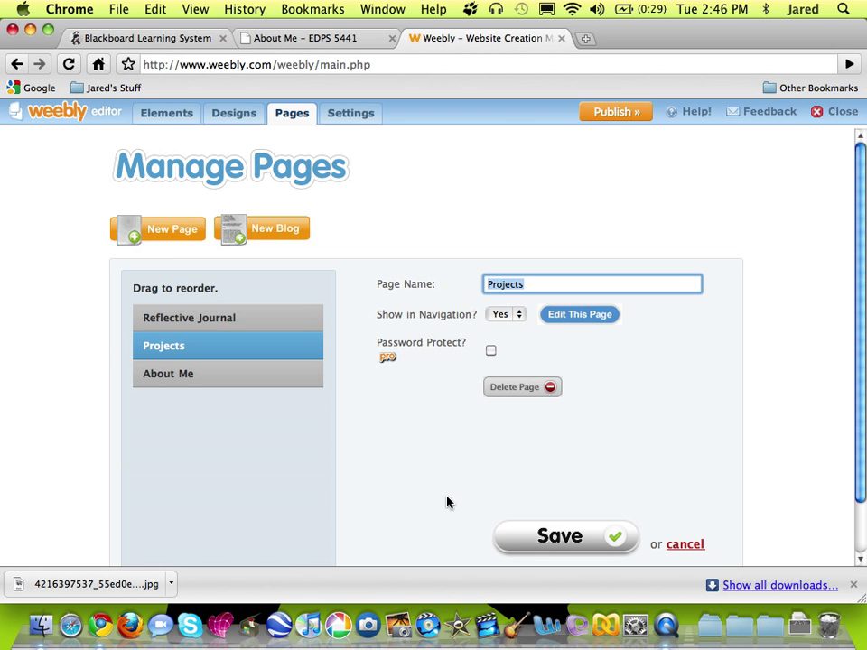
pyautogui.click(166, 112)
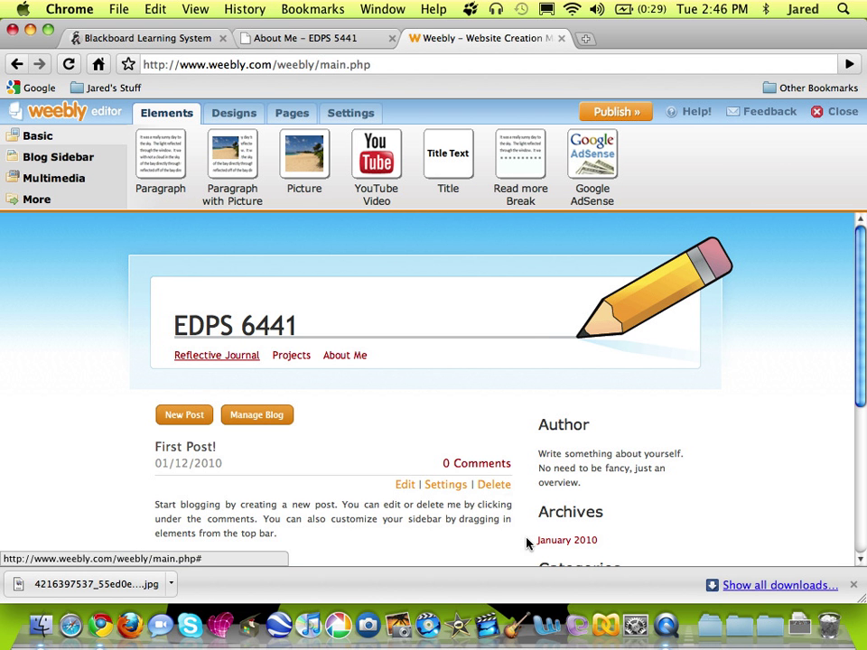
pyautogui.moveTo(331, 372)
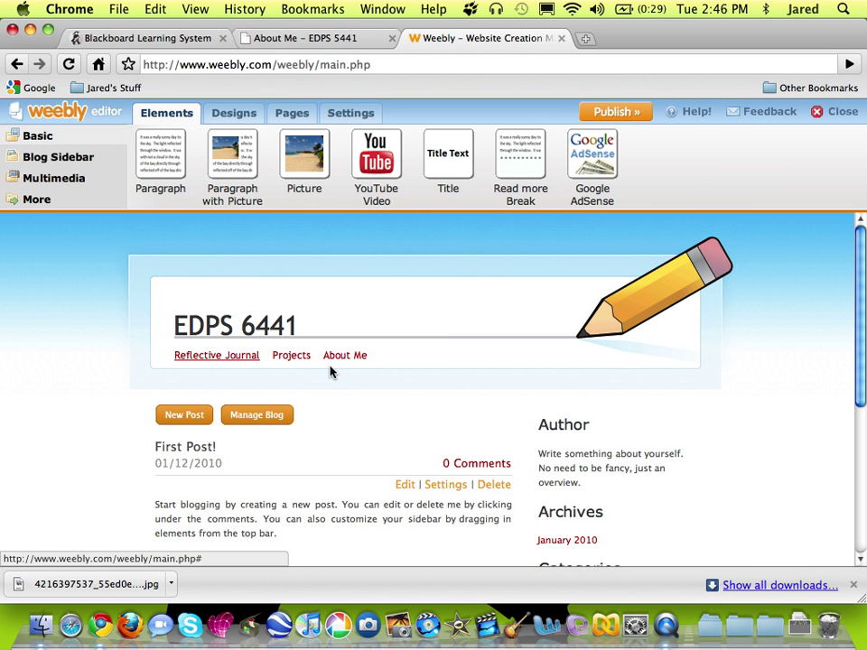
pyautogui.moveTo(616, 112)
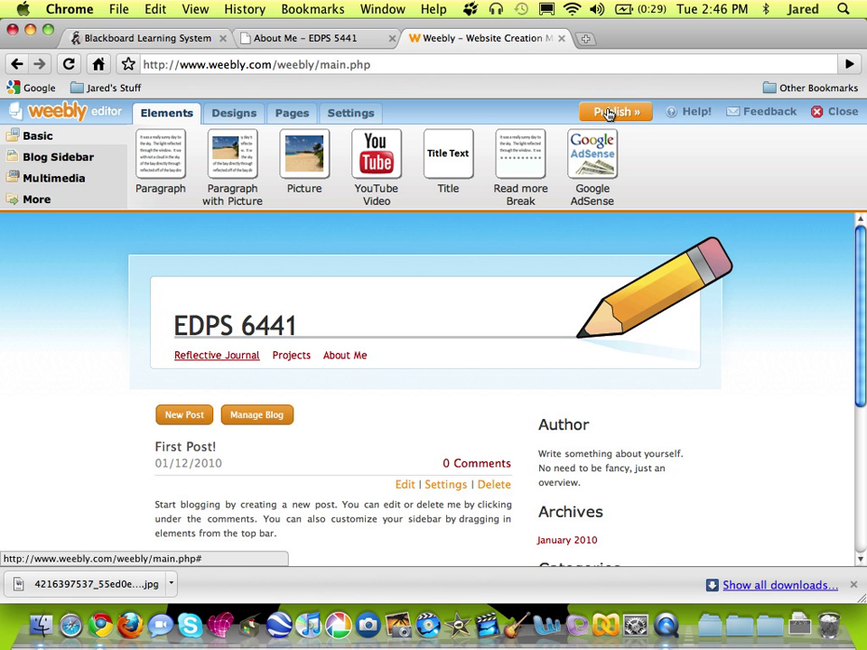
# Publish the site to edps6441.weebly.com
pyautogui.click(614, 112)
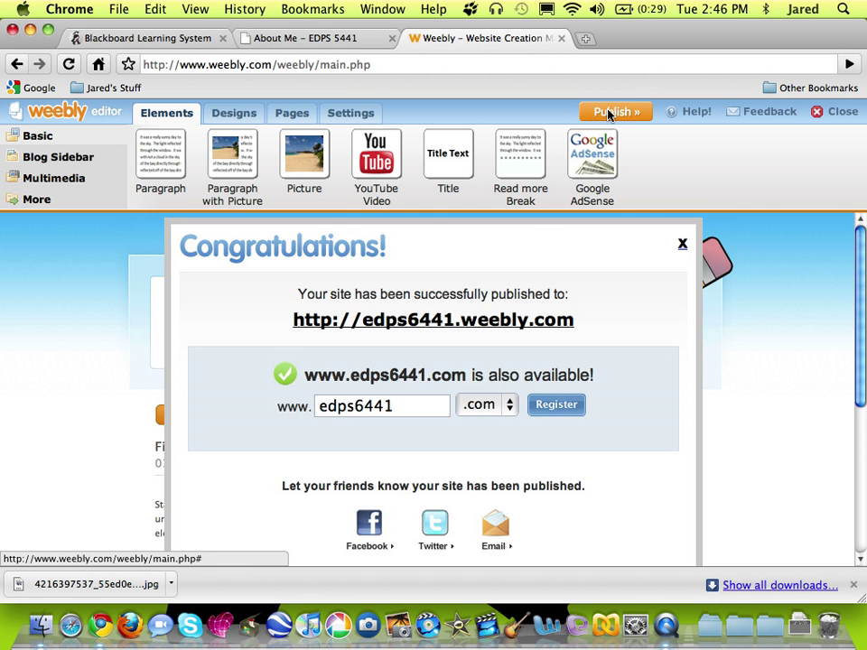
pyautogui.moveTo(433, 319)
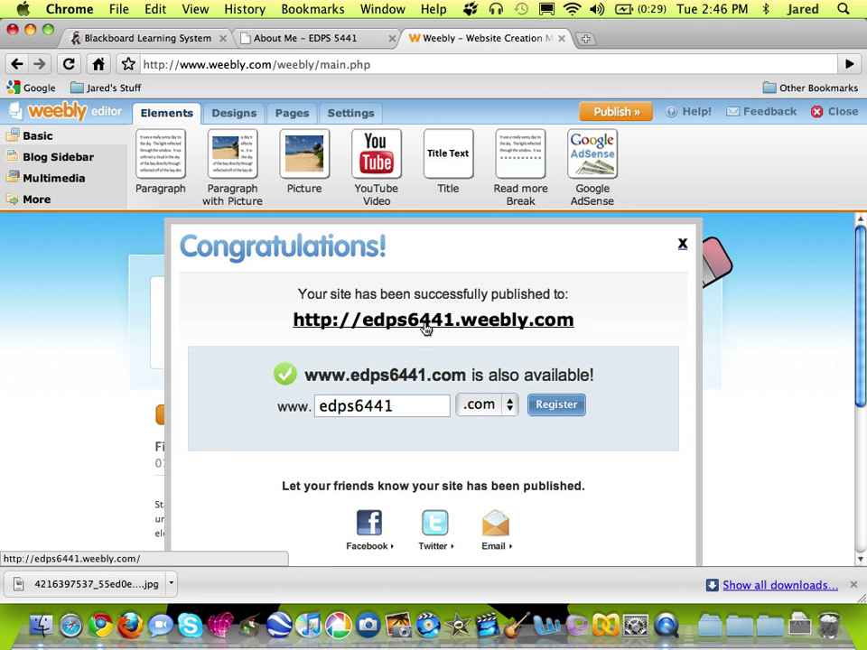